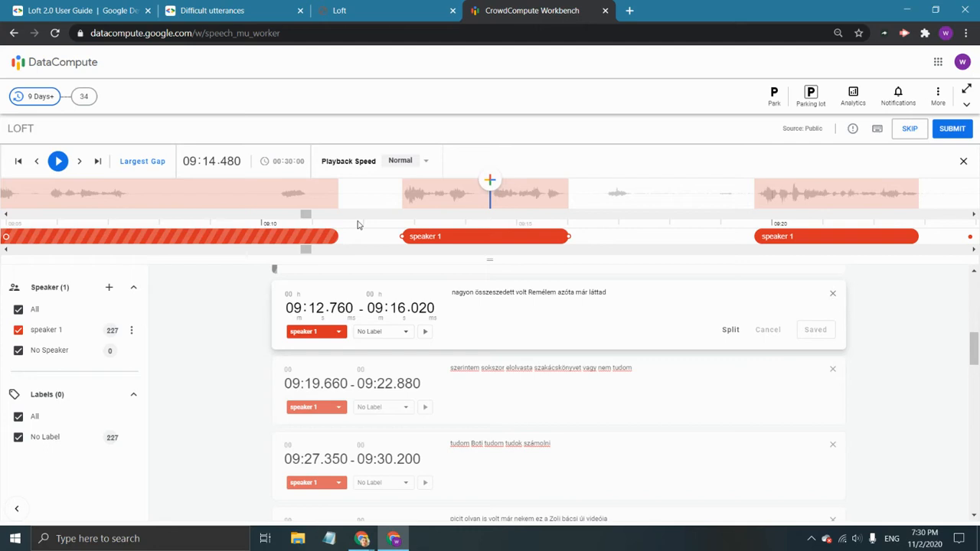
mouse_move(372, 211)
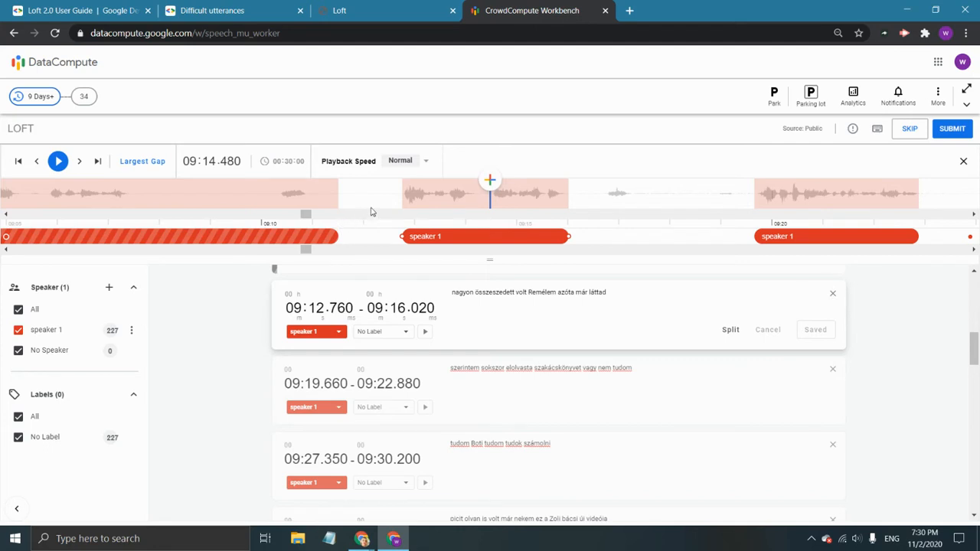
mouse_move(372, 210)
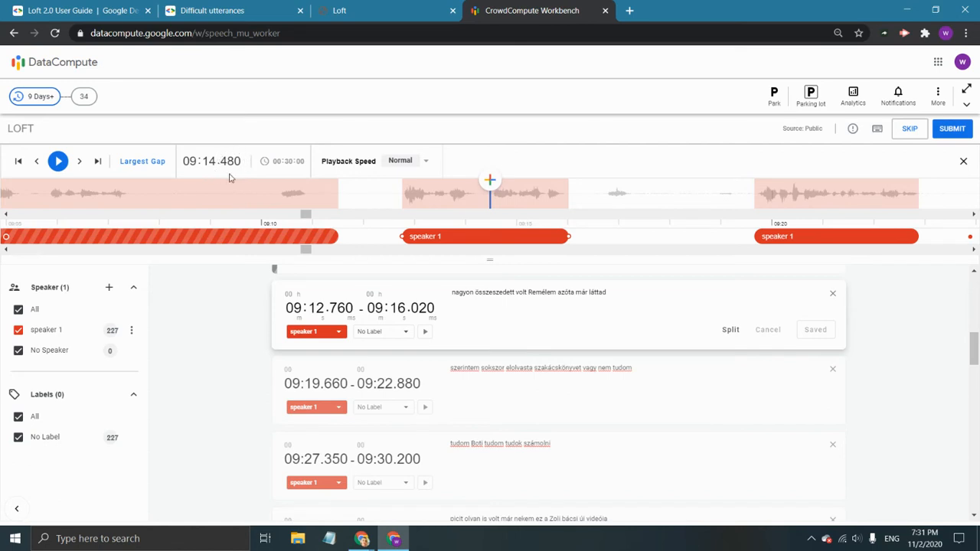
mouse_move(477, 213)
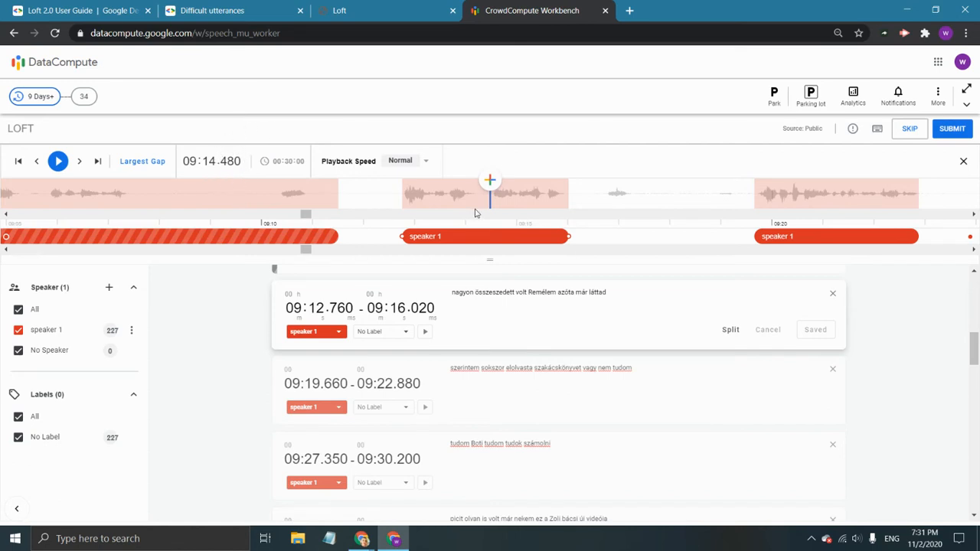
mouse_move(425, 224)
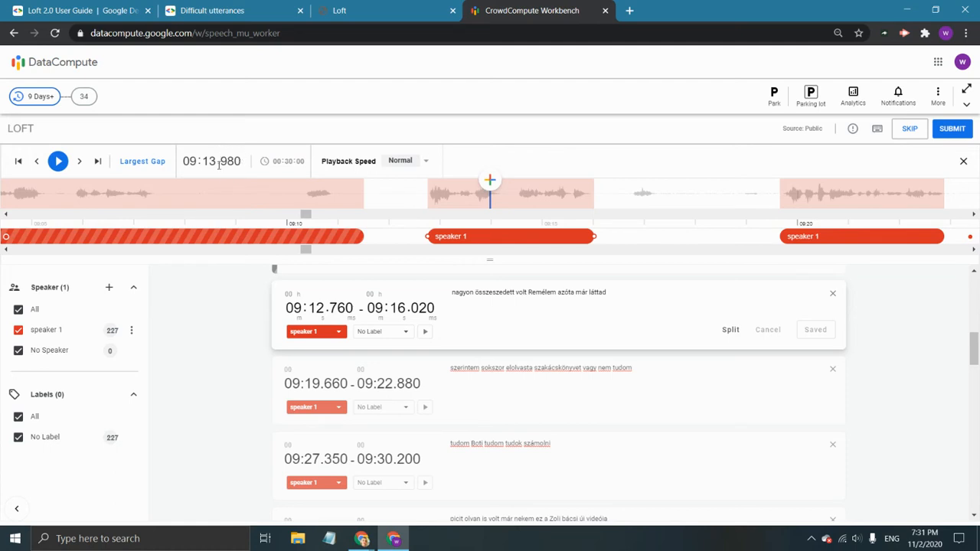
mouse_move(224, 174)
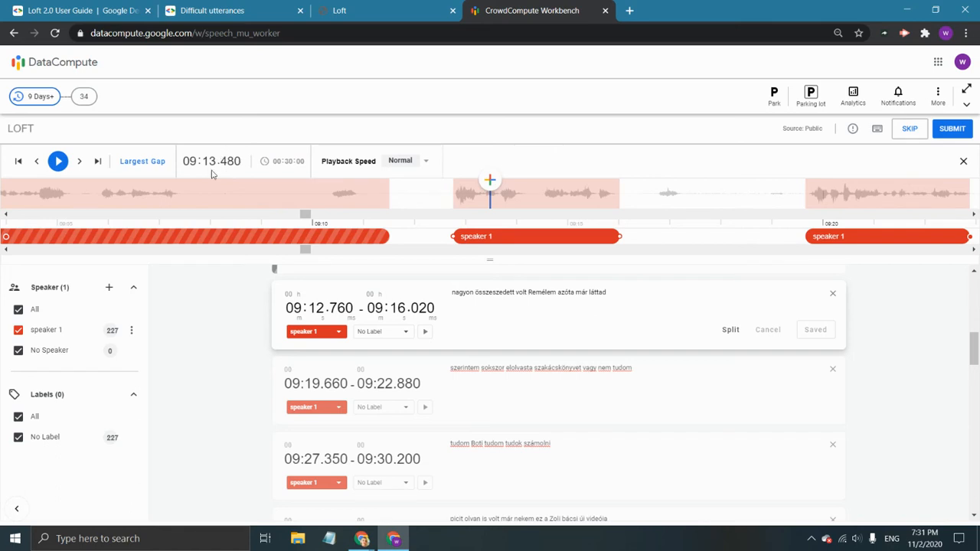
mouse_move(226, 192)
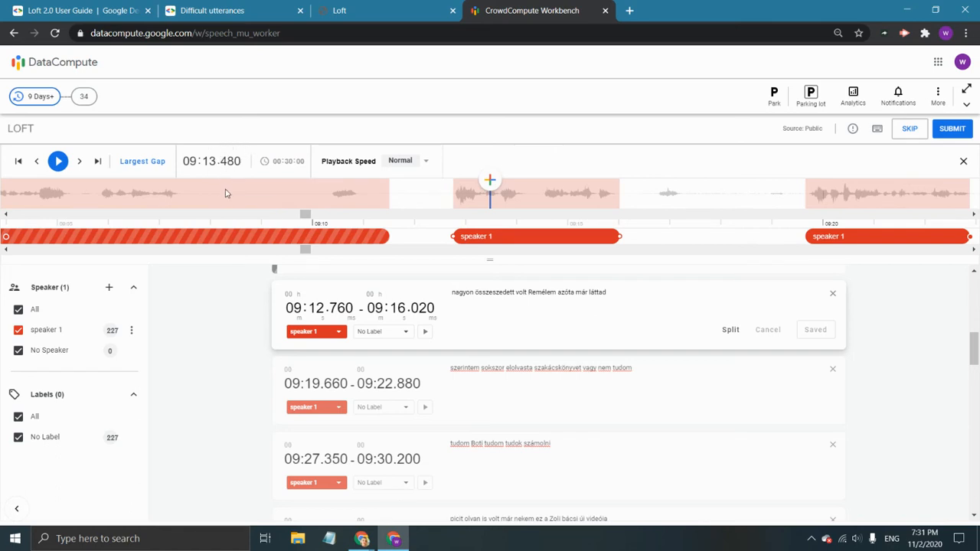
mouse_move(226, 193)
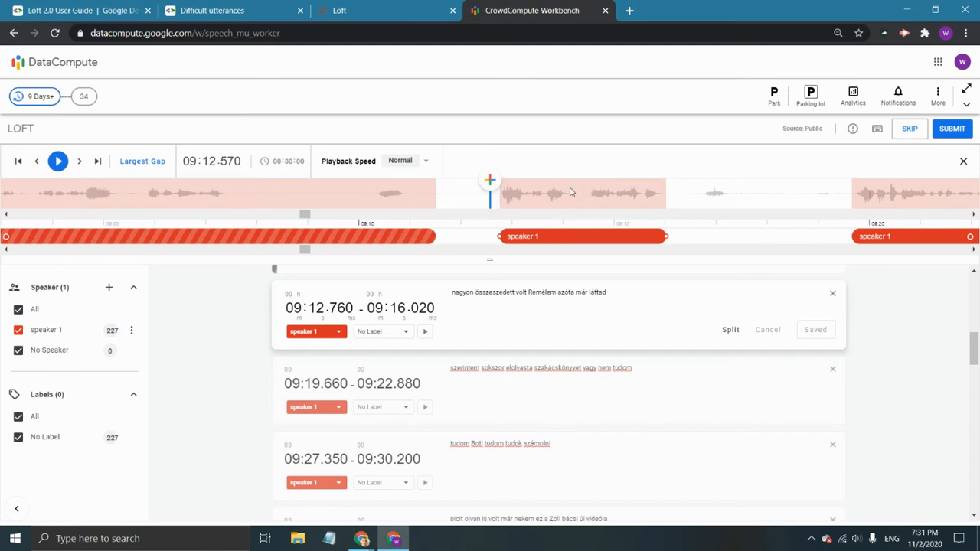
Play through the pause into the speaker 1 segment and stop at 09:15.150
left_click(58, 161)
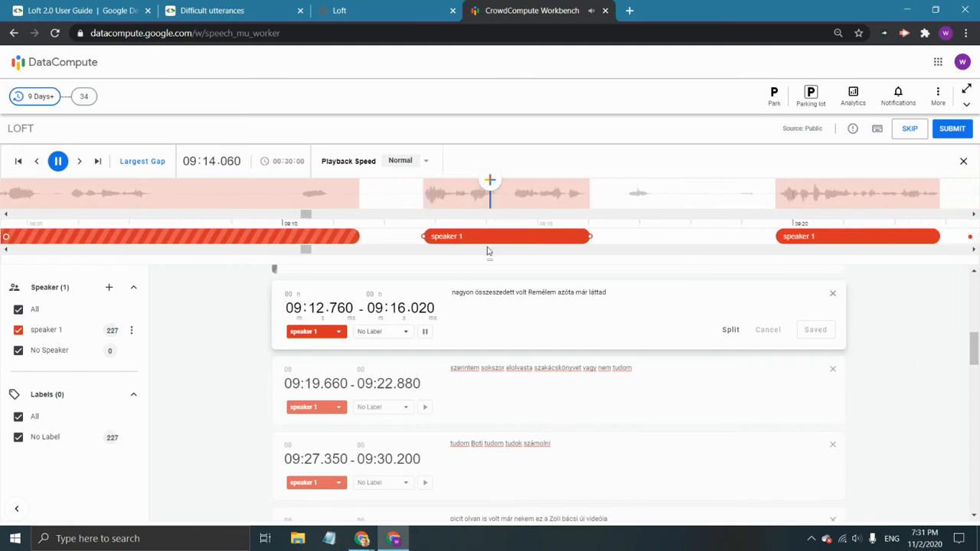
left_click(58, 161)
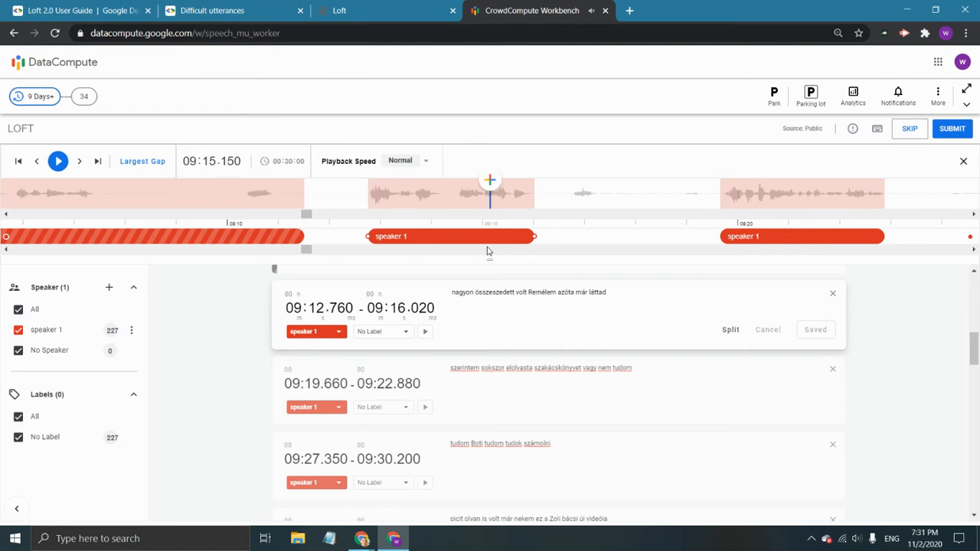
mouse_move(462, 203)
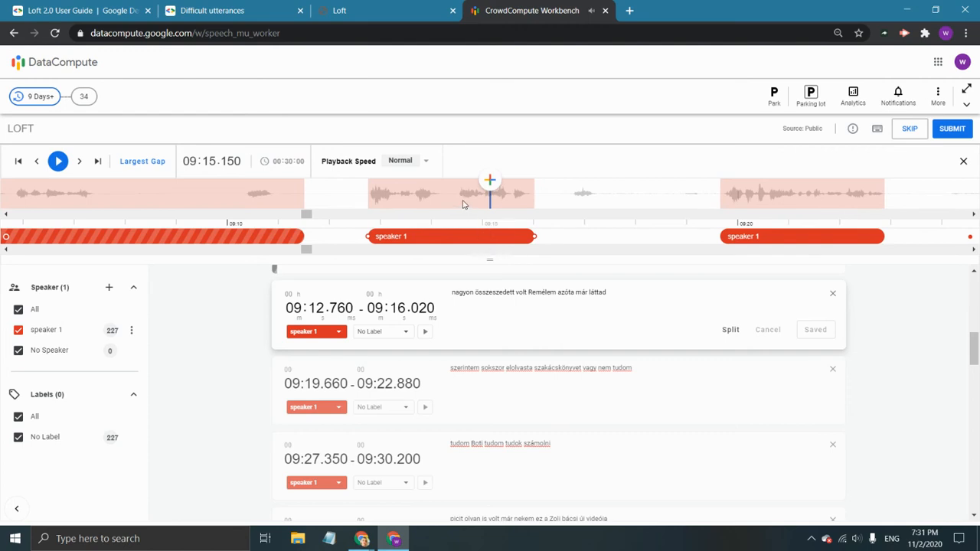
mouse_move(452, 185)
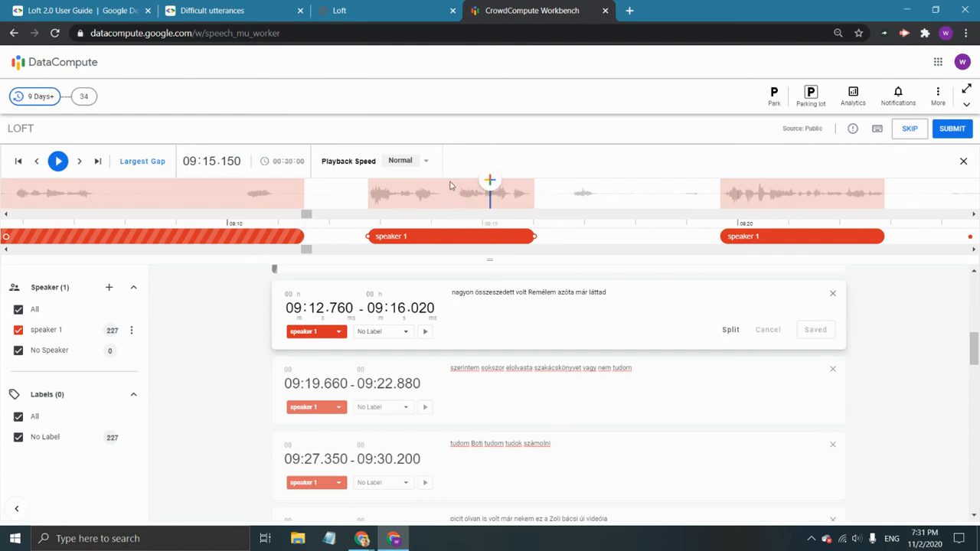
mouse_move(462, 198)
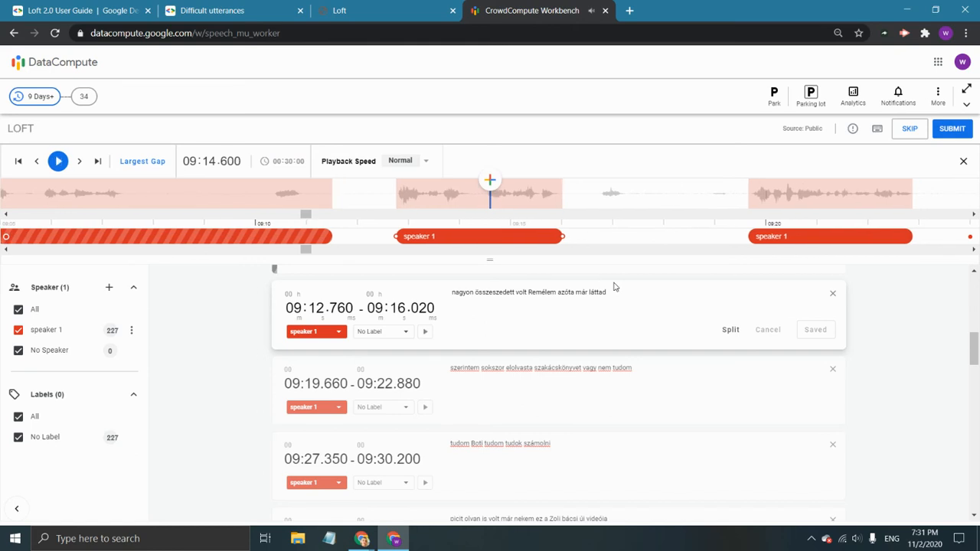
mouse_move(469, 193)
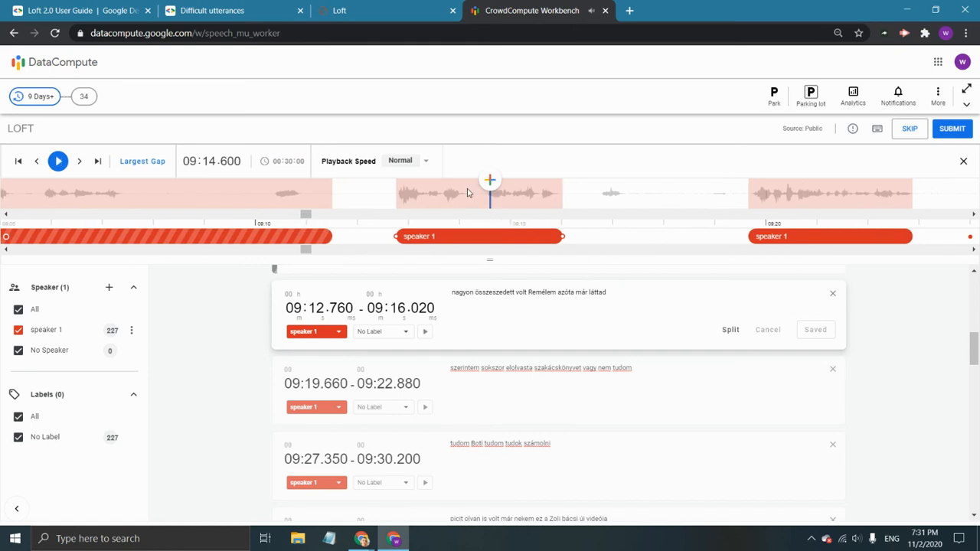
mouse_move(470, 197)
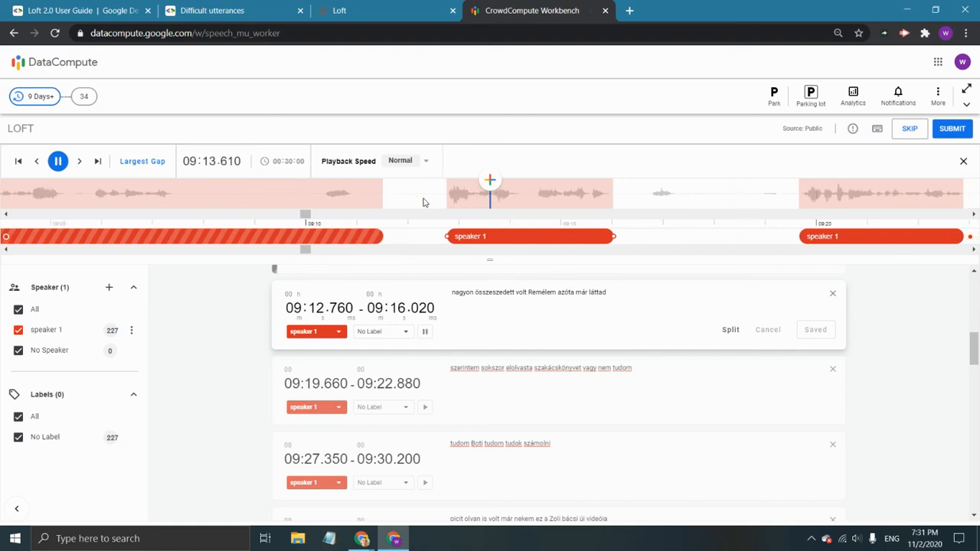
Replay the pause before the speaker 1 segment twice, stopping at 09:15.900
left_click(58, 161)
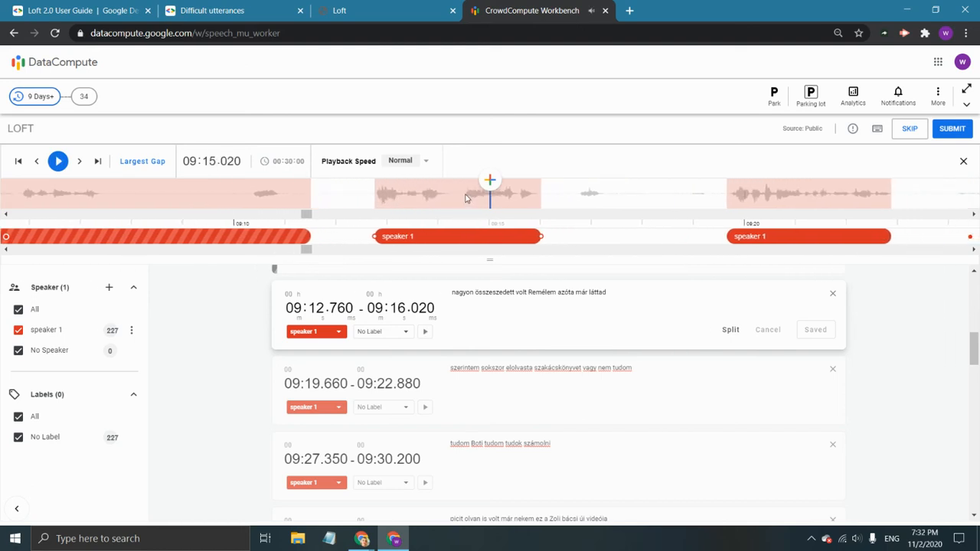
mouse_move(469, 199)
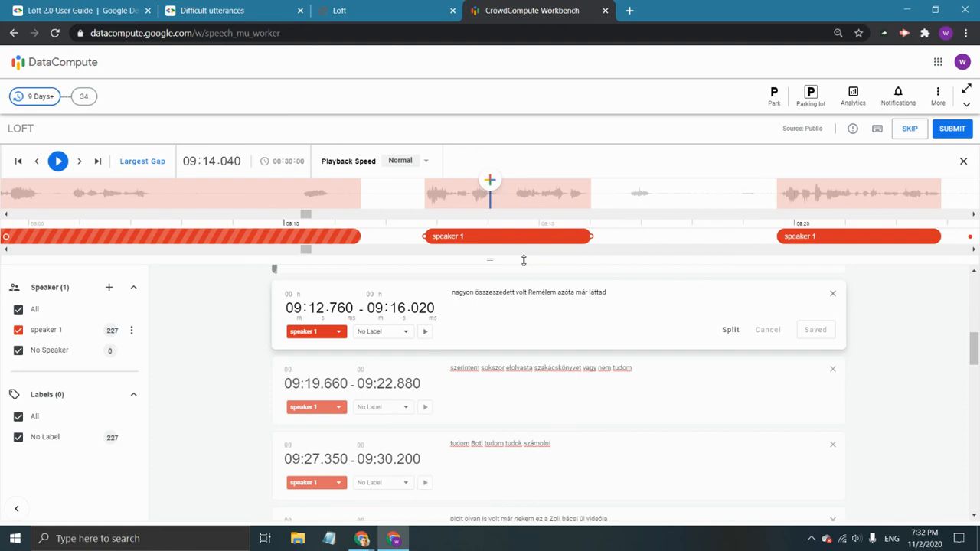
left_click(58, 161)
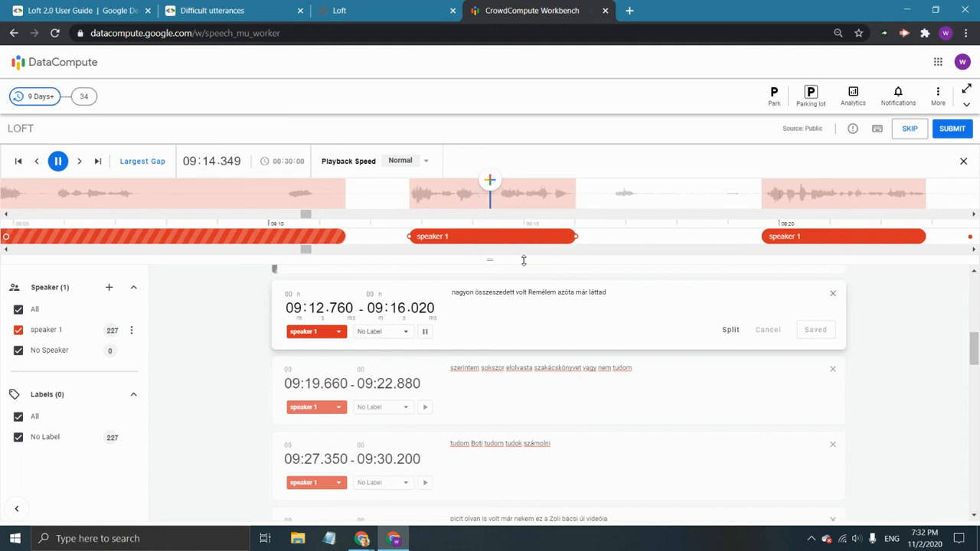
left_click(59, 161)
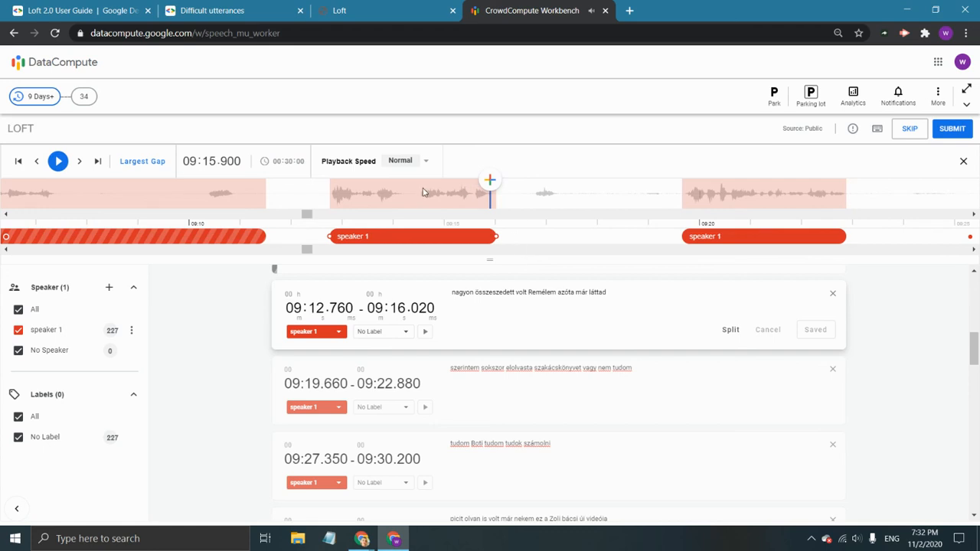
mouse_move(417, 199)
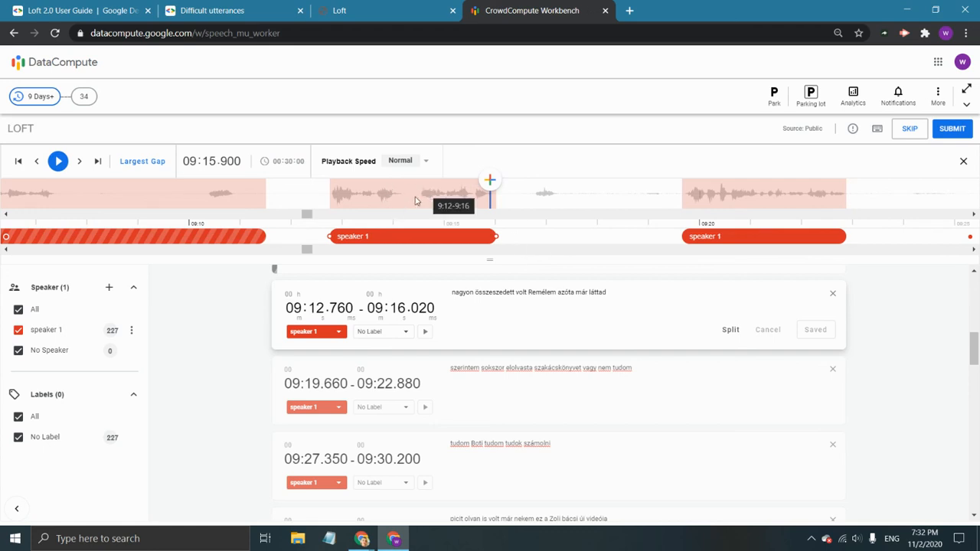